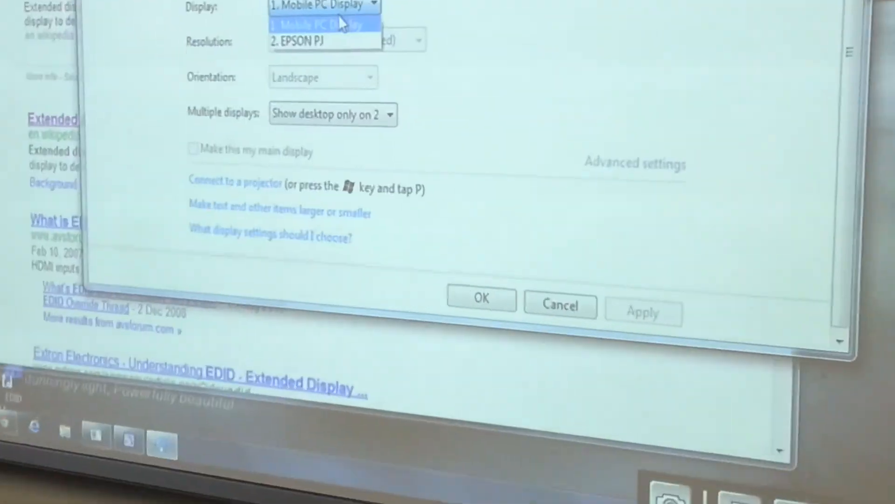
Step: Select '2. EPSON PJ' in the Display dropdown, showing 1280 × 800 (recommended) resolution
click(309, 41)
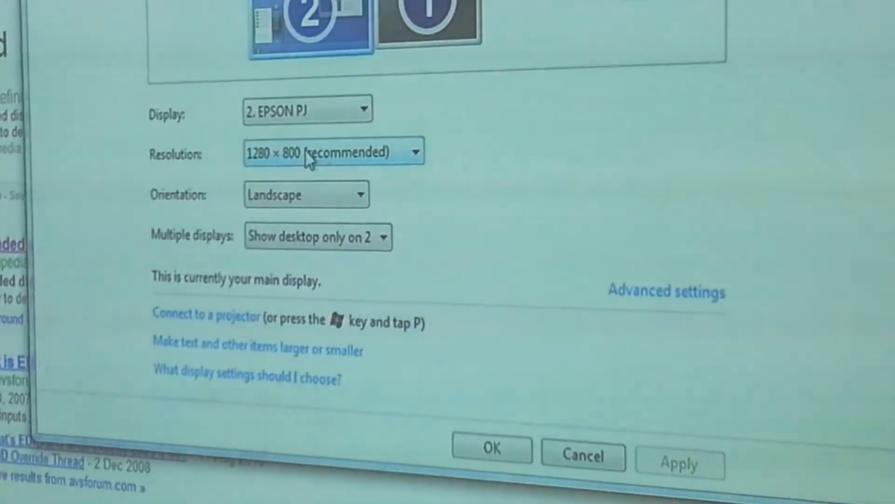